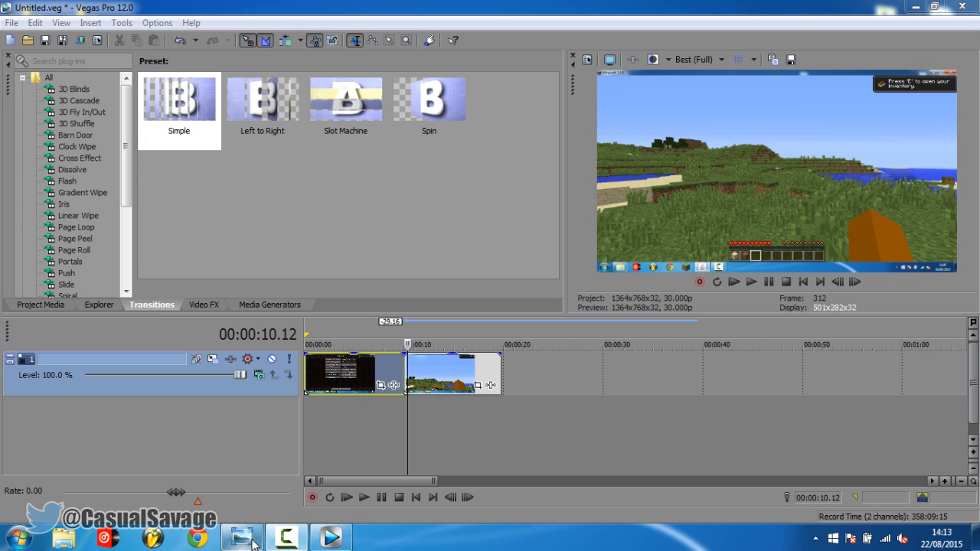
- Bring up the Cross Effect transition presets and select Cross Zoom A/B Slow
click(242, 536)
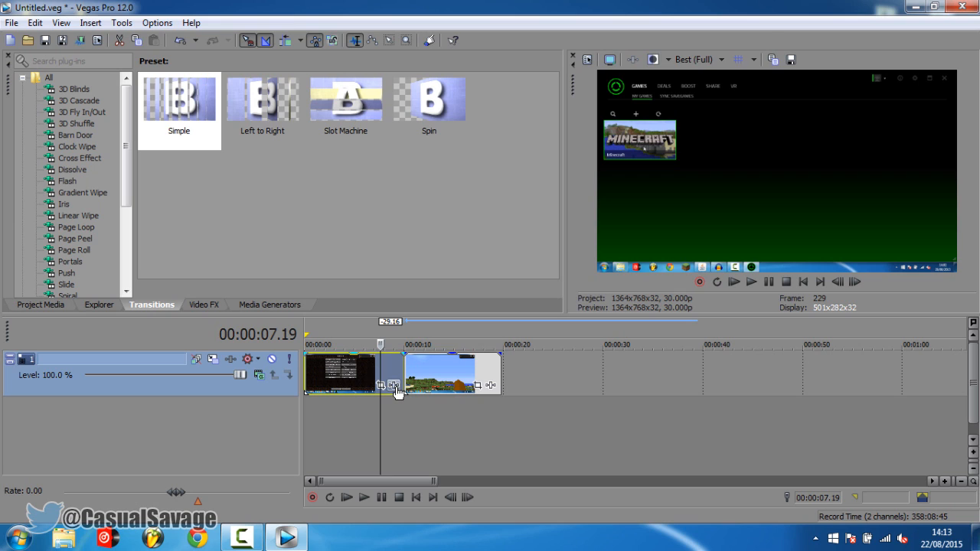
mouse_move(392, 386)
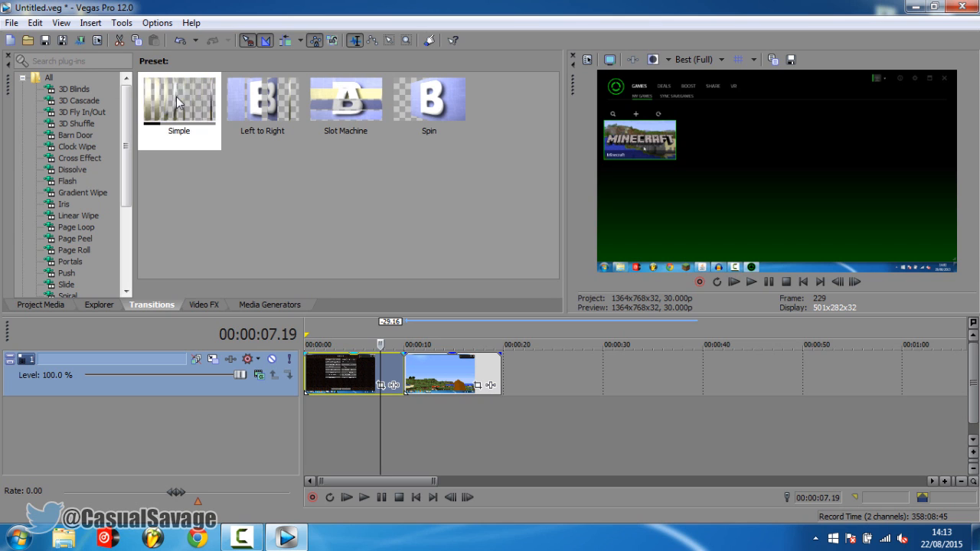
scroll(down, 3)
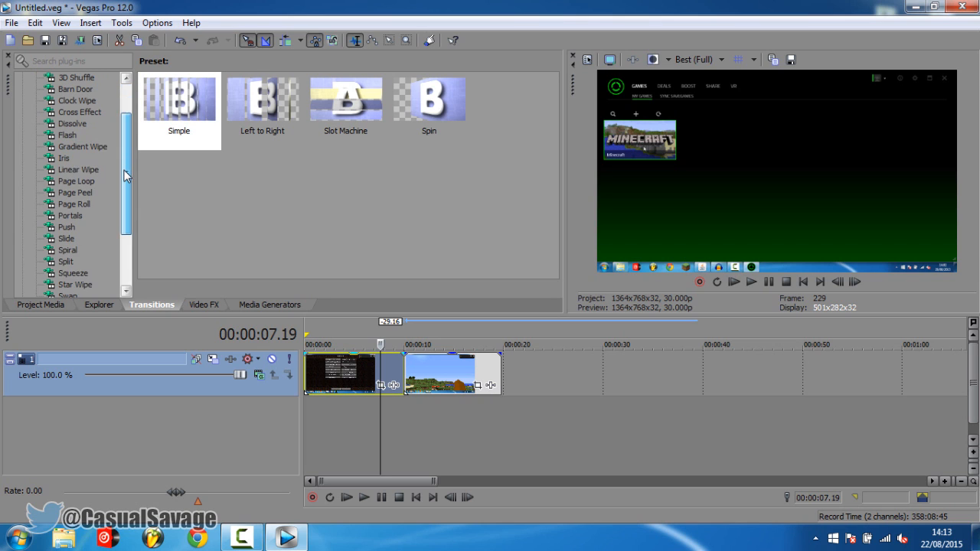
click(79, 134)
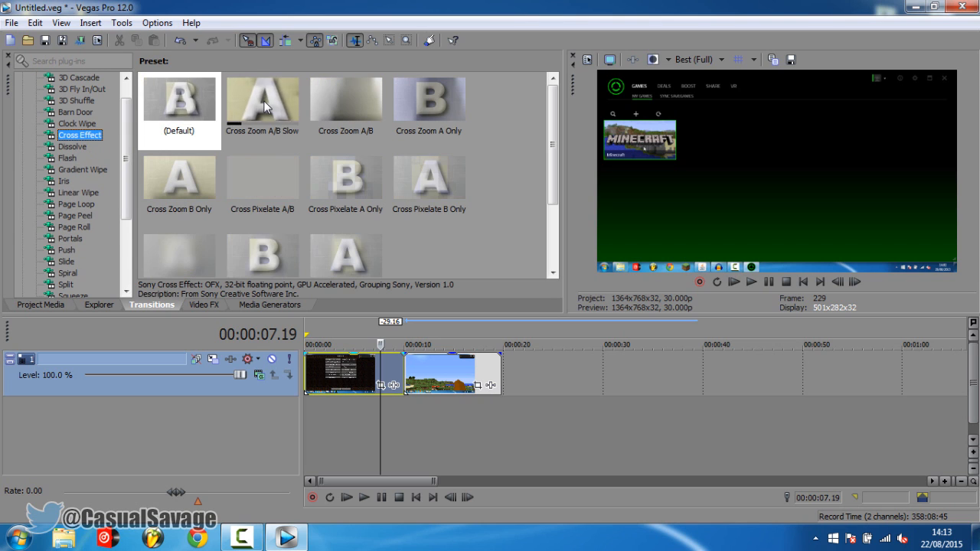
click(262, 100)
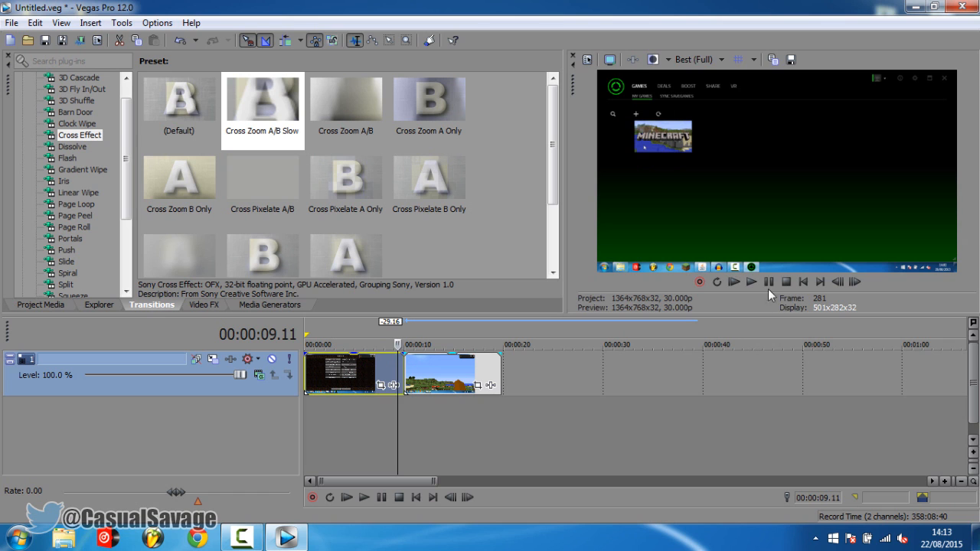
- Play back the overlap between the two clips, then stop
click(752, 281)
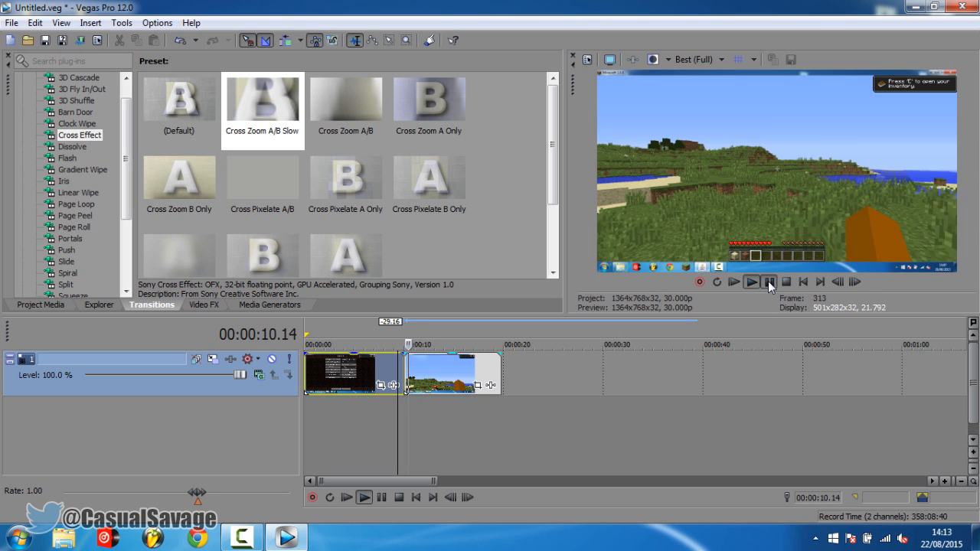
click(768, 282)
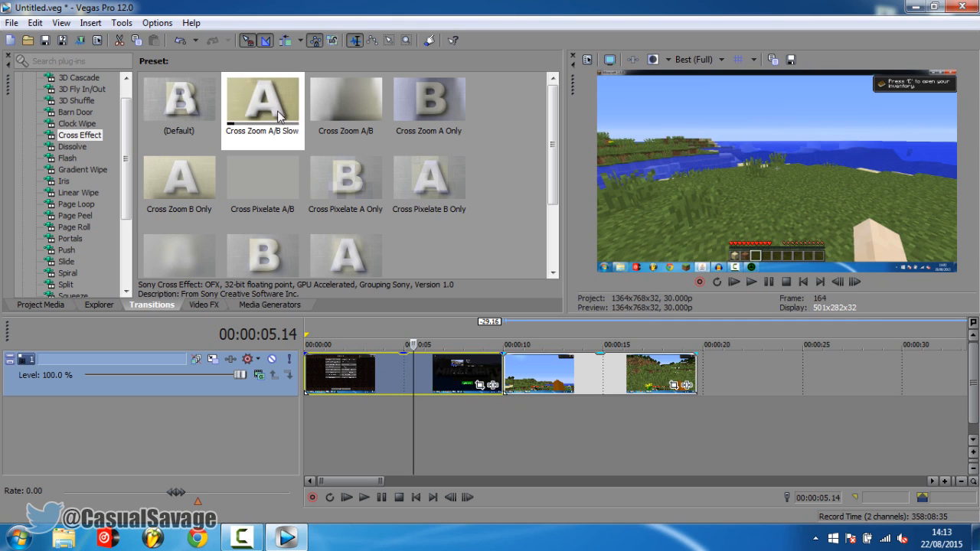
- Apply Cross Zoom A/B Slow to the clip overlap and dismiss the Video Event FX window
click(262, 100)
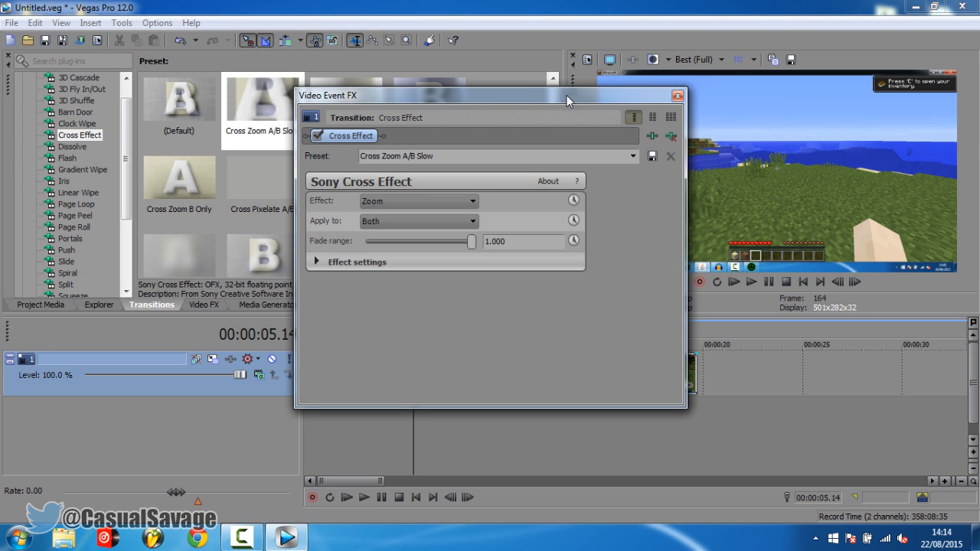
drag(490, 95, 361, 129)
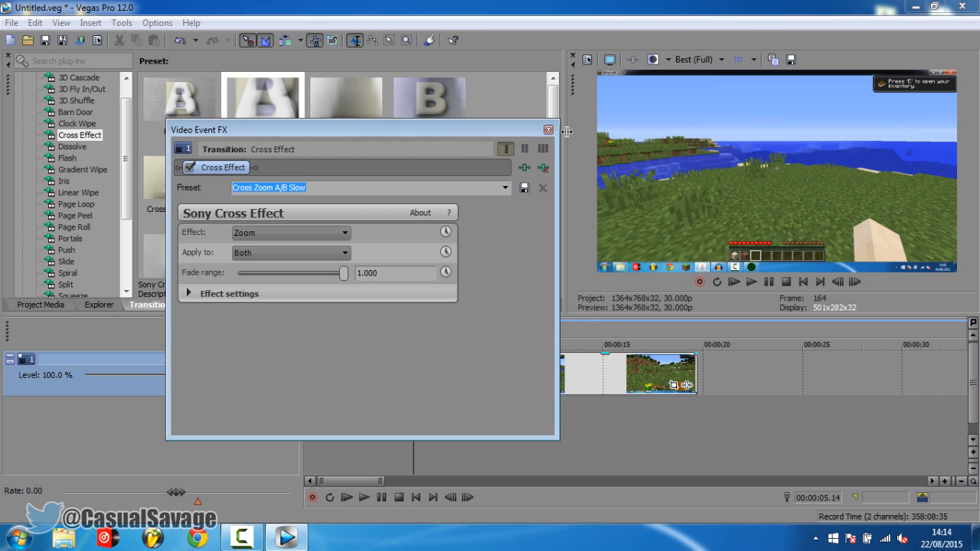
click(548, 129)
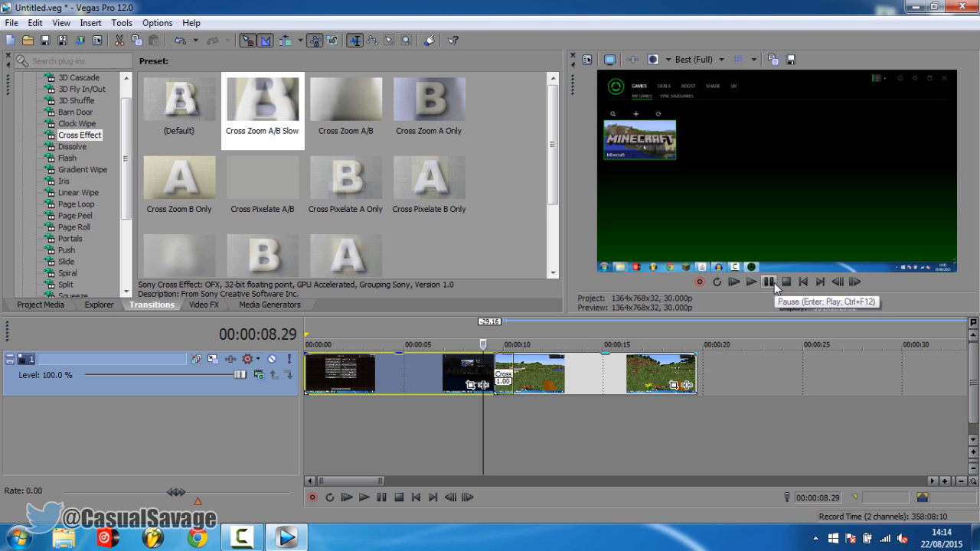
- Play the transition and set the preview quality to Preview (Auto)
click(732, 282)
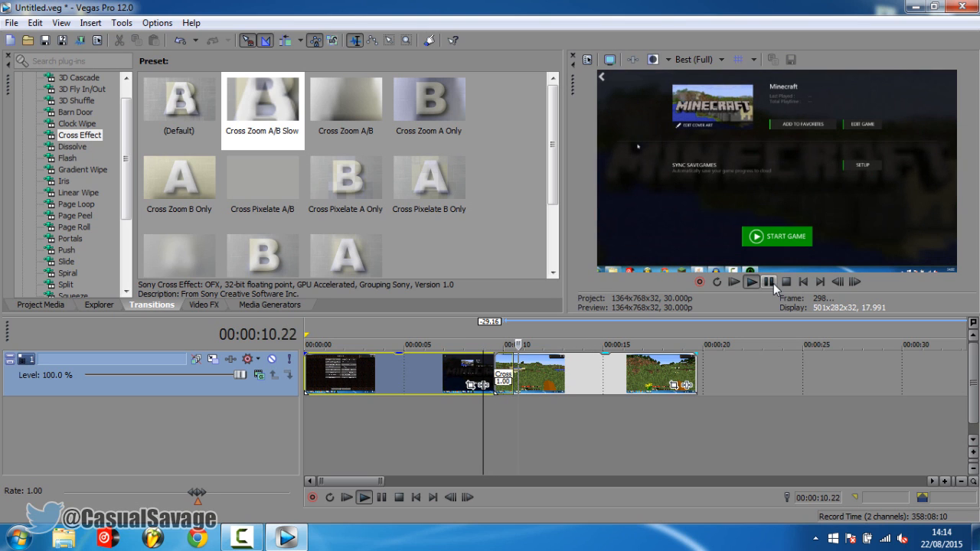
click(697, 58)
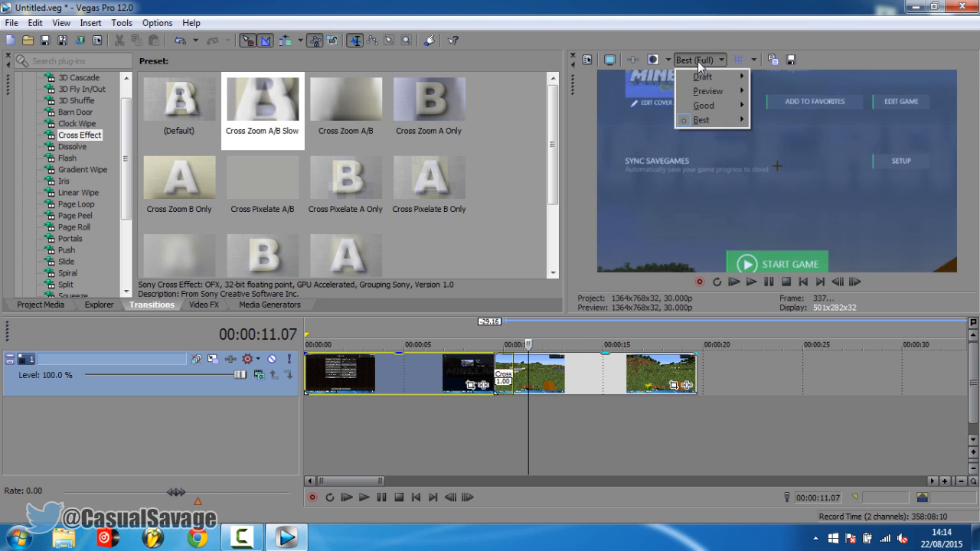
click(707, 90)
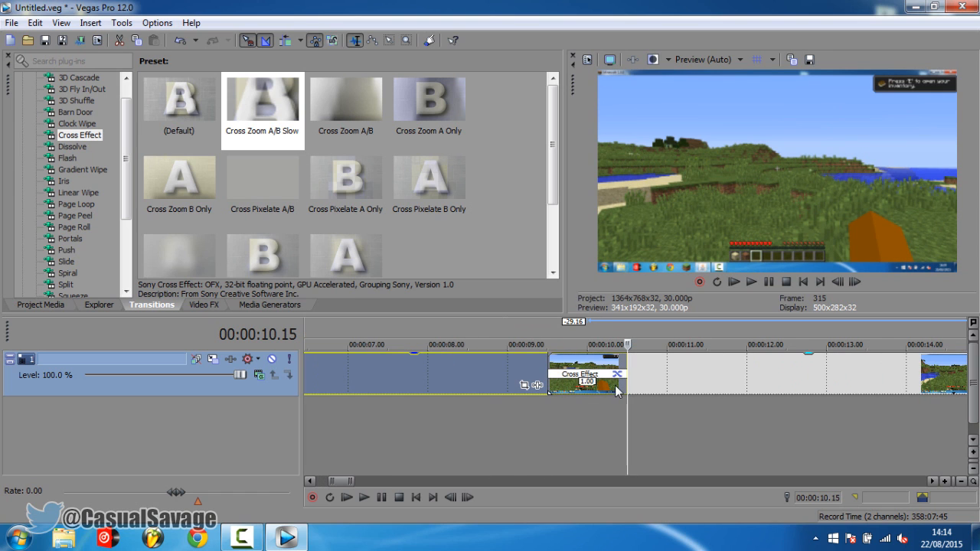
mouse_move(624, 391)
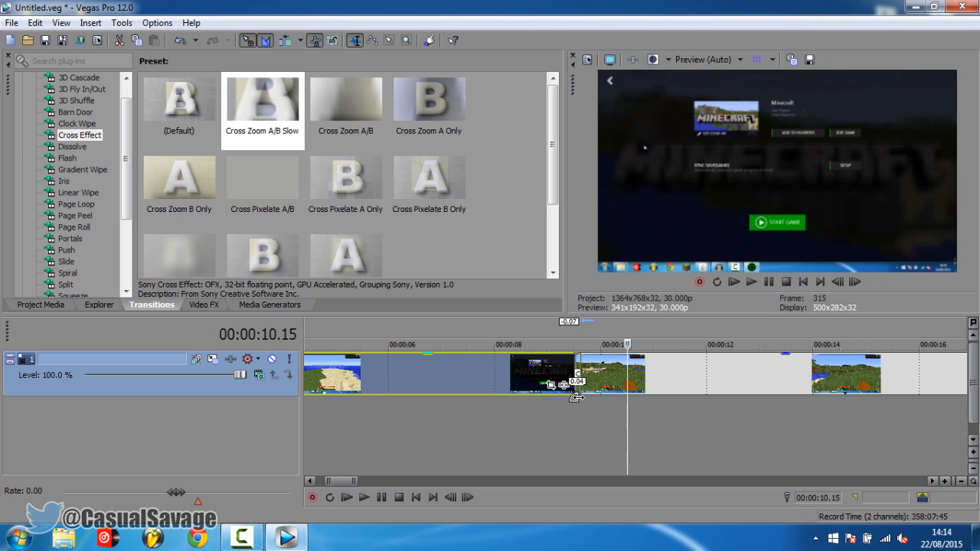
- Stop playback and drag the second clip's edge to lengthen the Cross Effect overlap
click(769, 282)
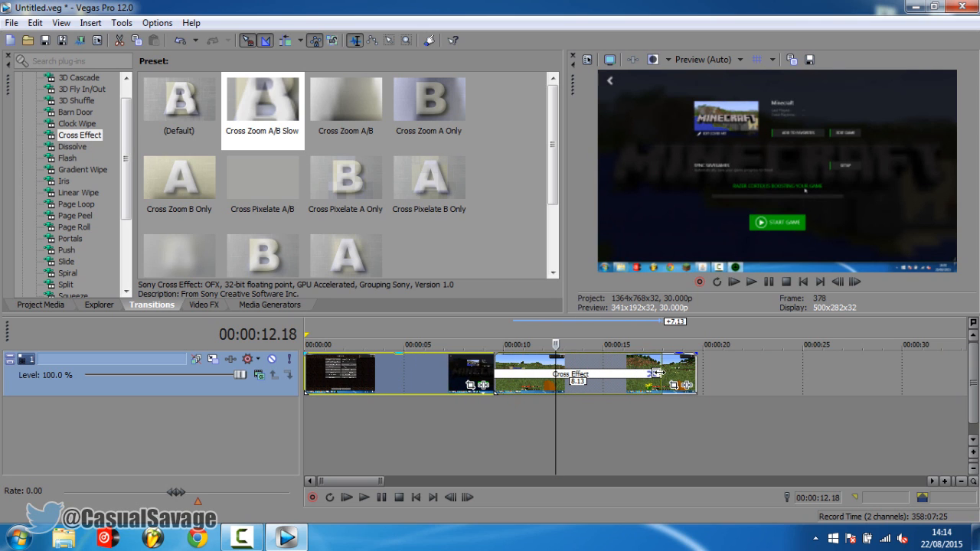
drag(647, 373, 686, 373)
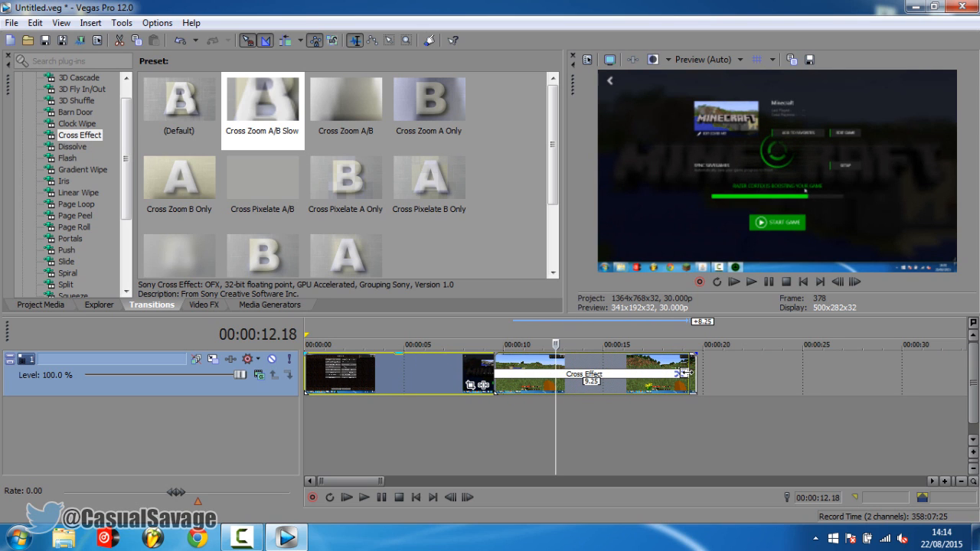